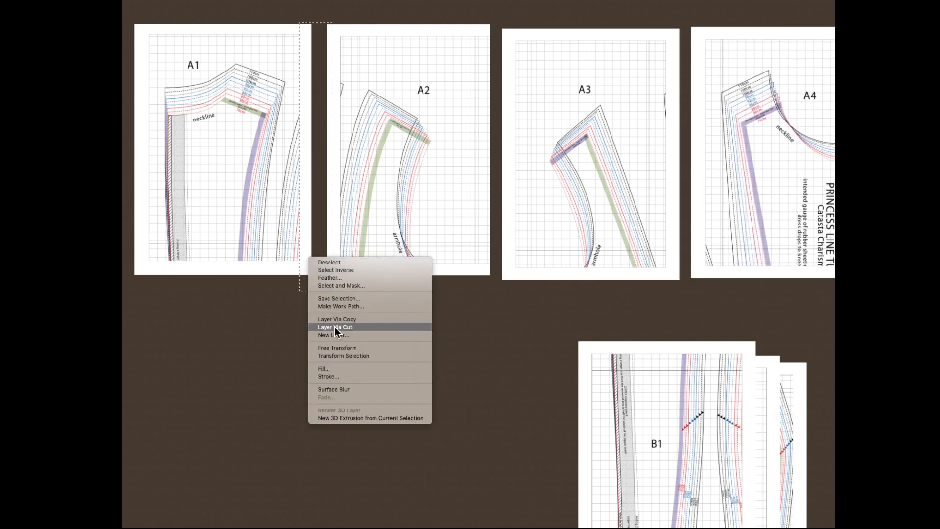
# Cut sheet A1's margin strip to its own layer and bring A2 and A3 into alignment
pyautogui.click(334, 327)
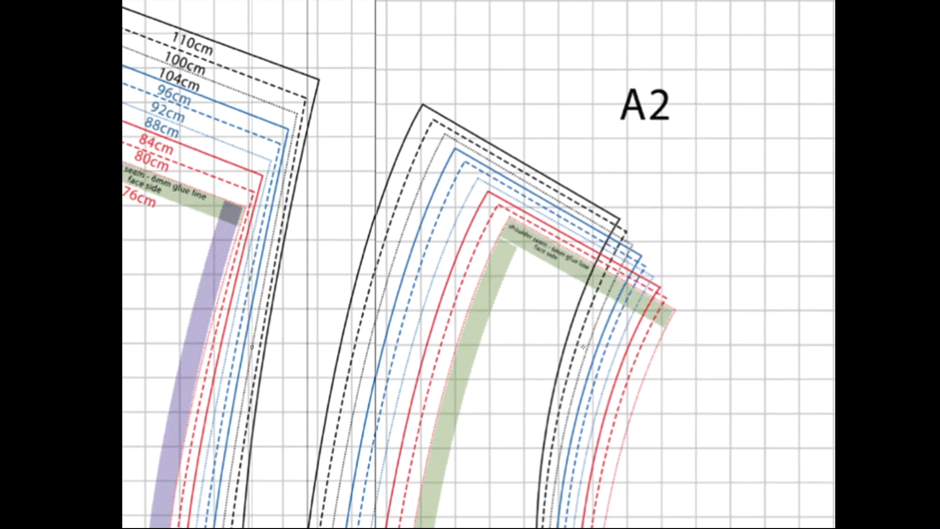
pyautogui.scroll(-3)
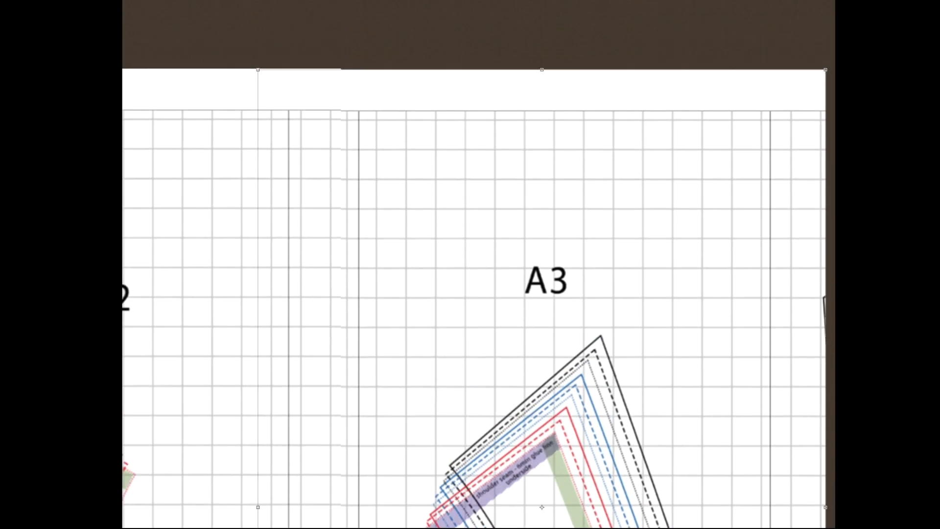
pyautogui.scroll(-3)
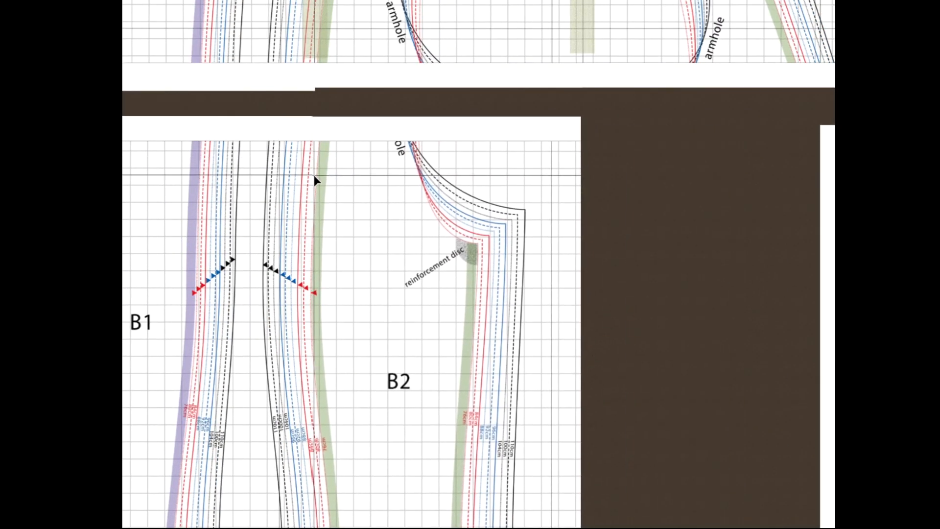
# Move sheet B2 against B1 so its lines match, with B3 set alongside meeting the A row
pyautogui.click(398, 381)
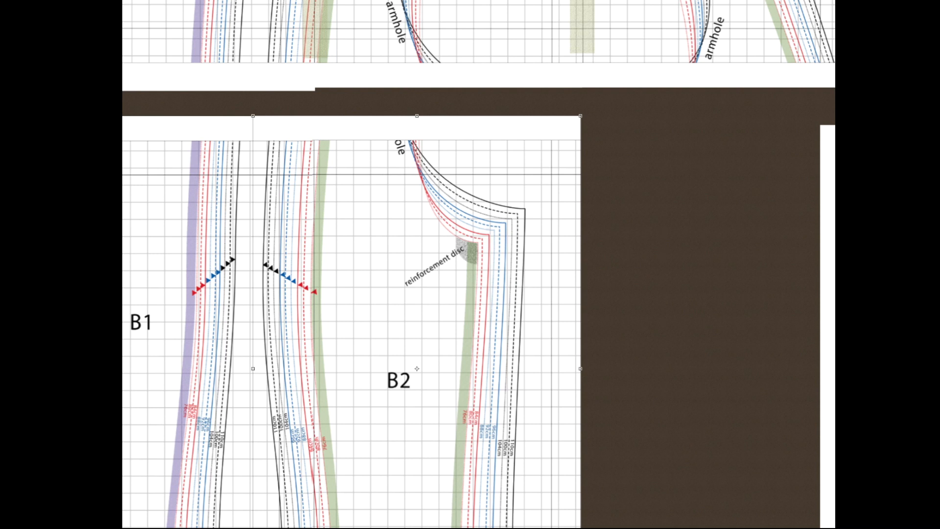
pyautogui.scroll(-3)
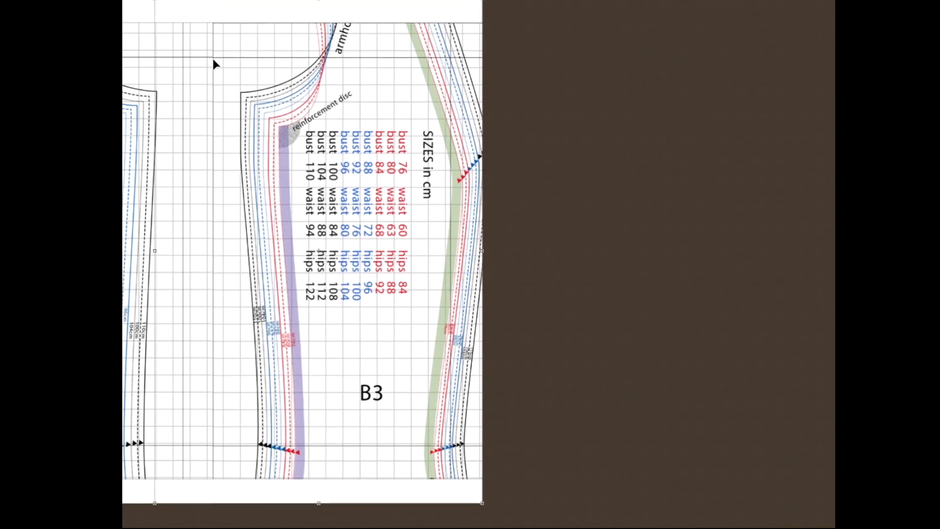
pyautogui.scroll(-3)
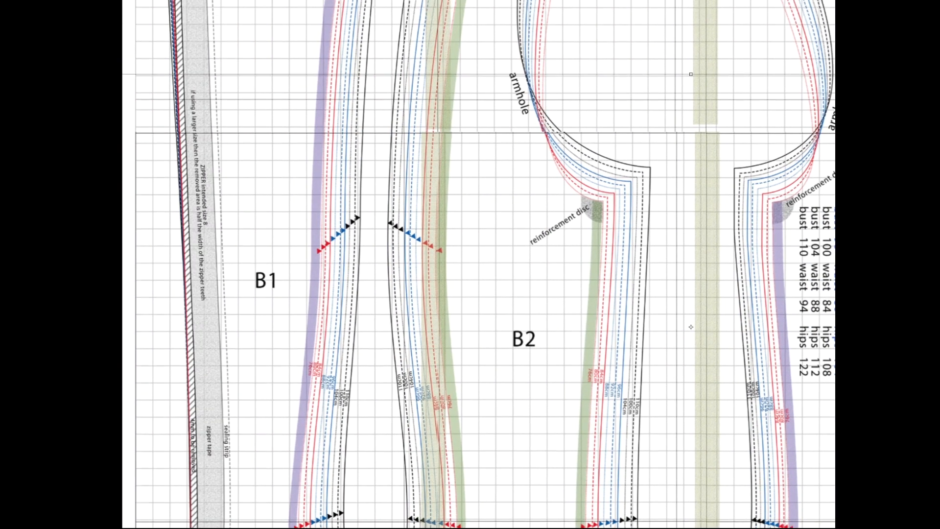
# Nudge the B layers until A1–A4 and B1–B4 read as one continuous layout, C1 and C2 below
pyautogui.scroll(-3)
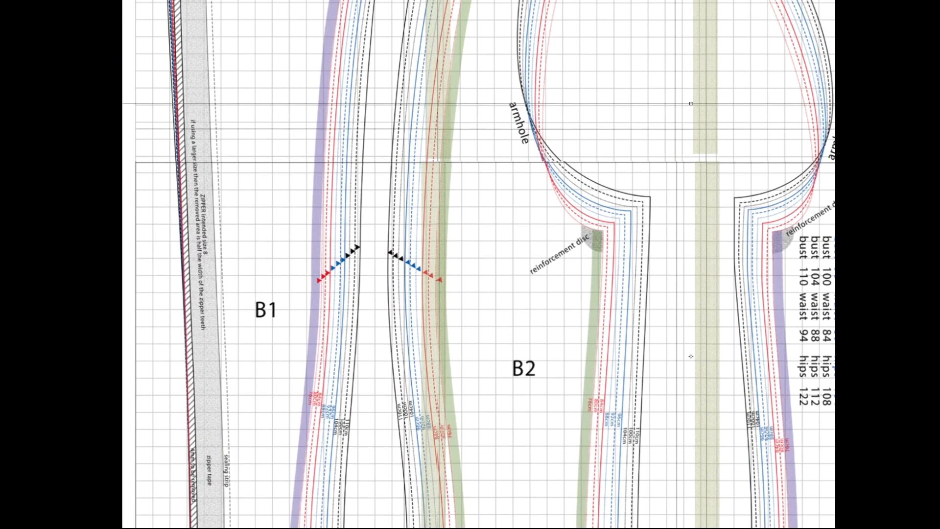
pyautogui.scroll(-3)
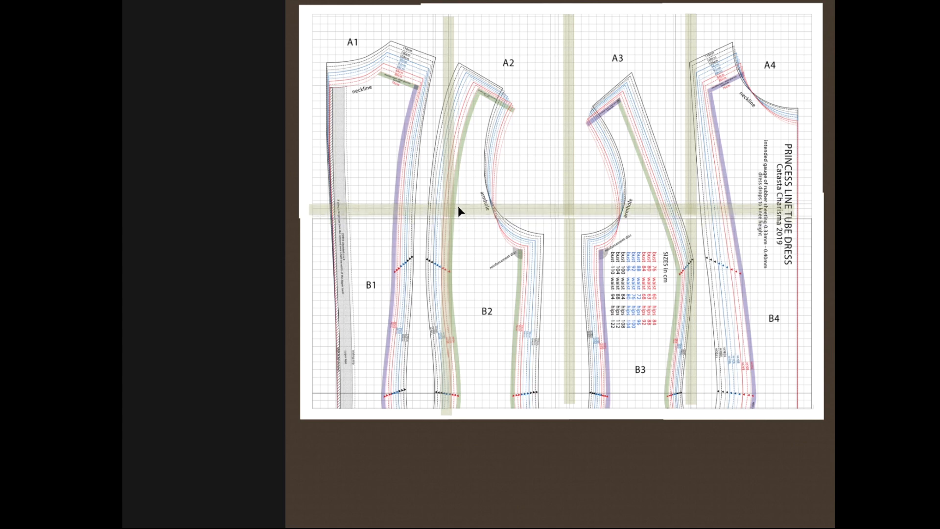
pyautogui.scroll(-3)
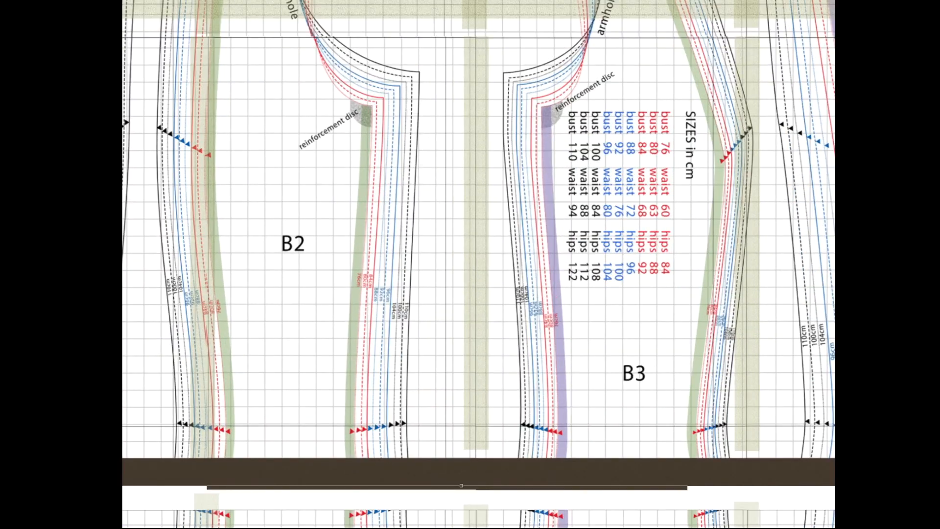
pyautogui.scroll(-3)
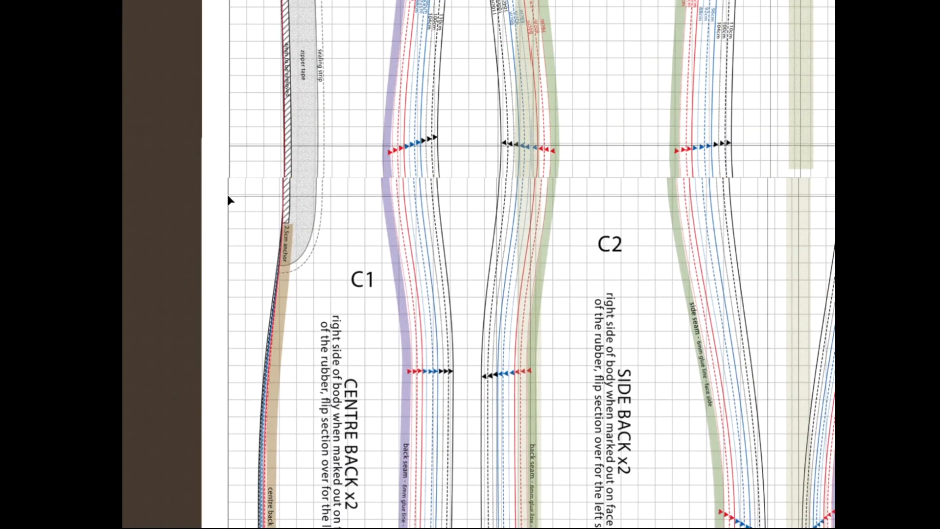
# Fit sheets C1–C4 under the B row and D1–D4 beneath them, starting E2 beside the hem piece
pyautogui.scroll(-3)
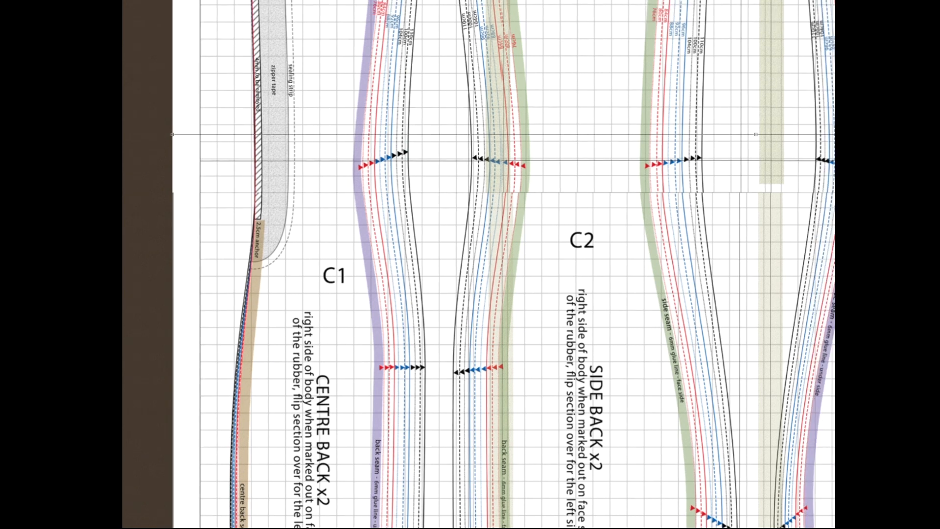
pyautogui.scroll(-3)
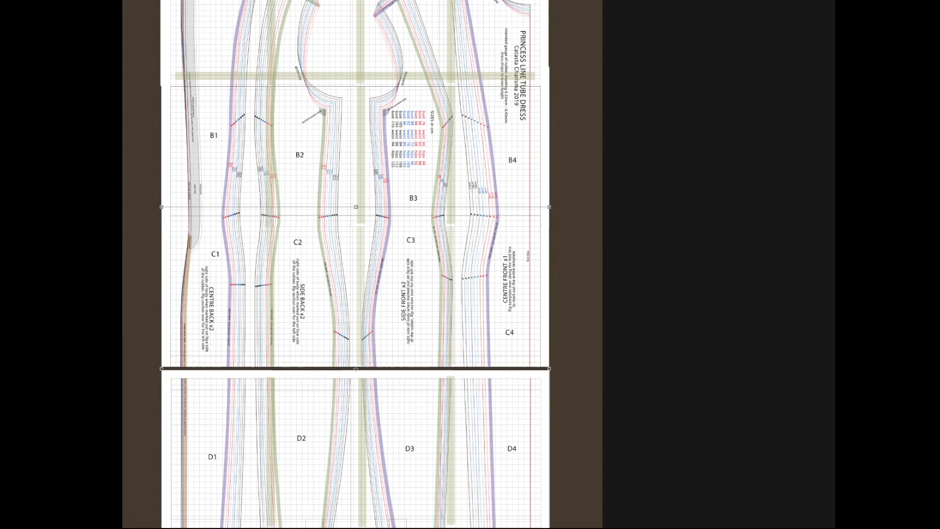
pyautogui.scroll(-3)
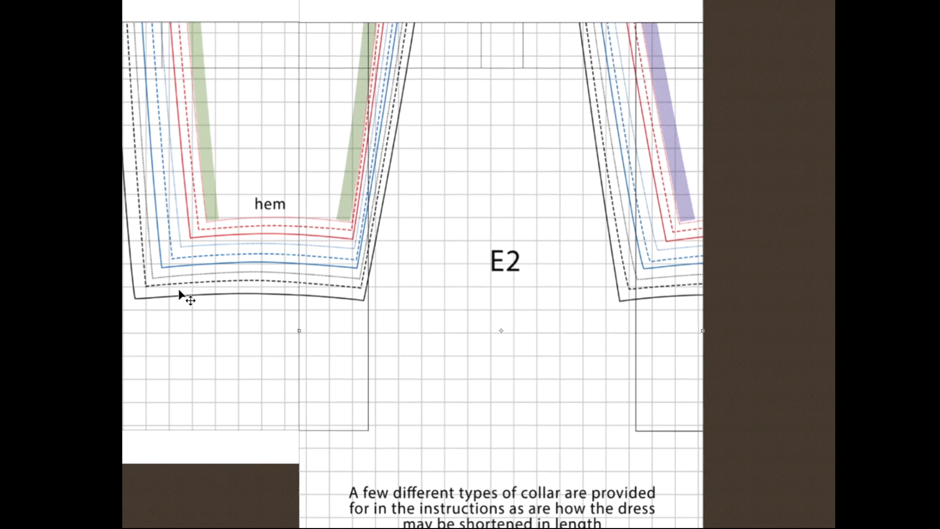
# Join hem sheets E1–E3 into one strip below the D row to complete the dress layout
pyautogui.scroll(-3)
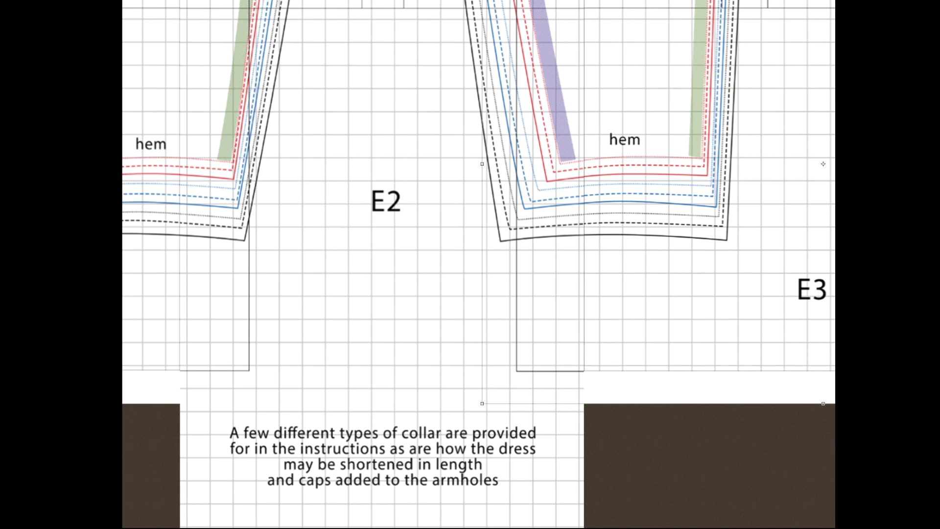
pyautogui.scroll(-3)
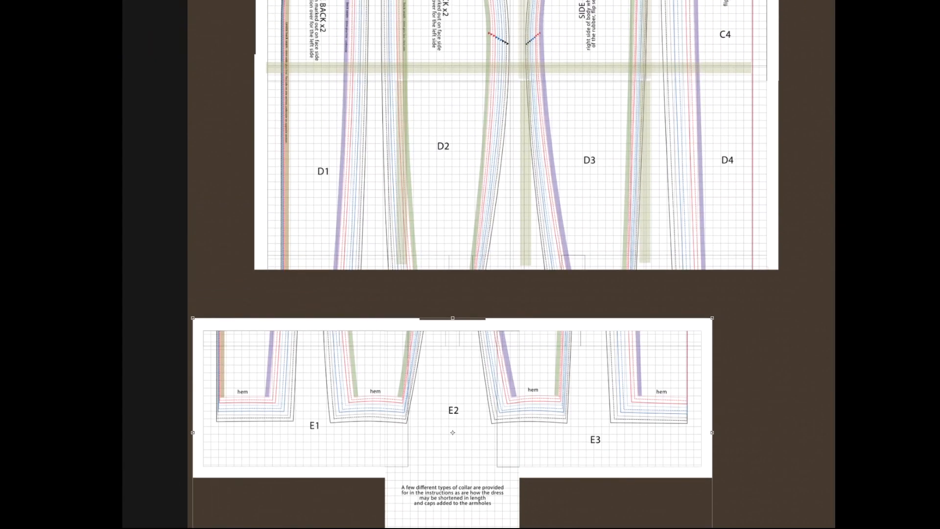
pyautogui.scroll(3)
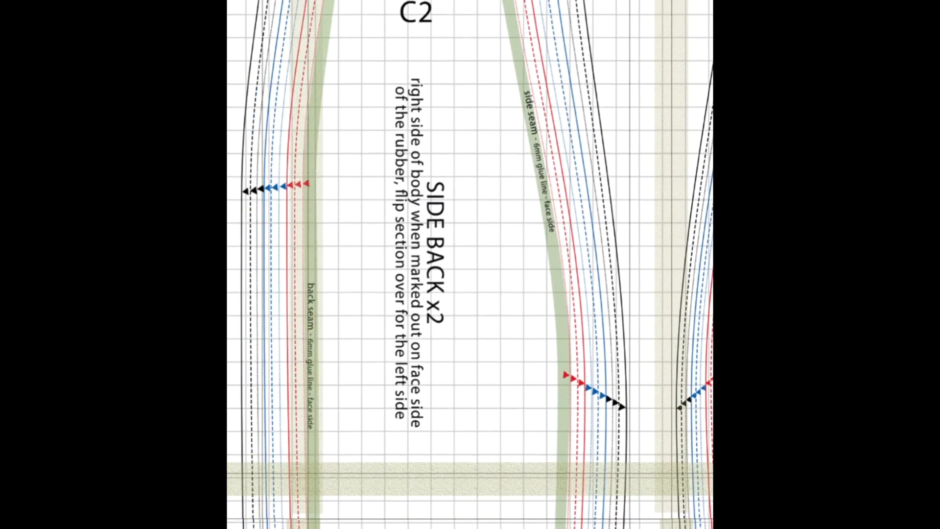